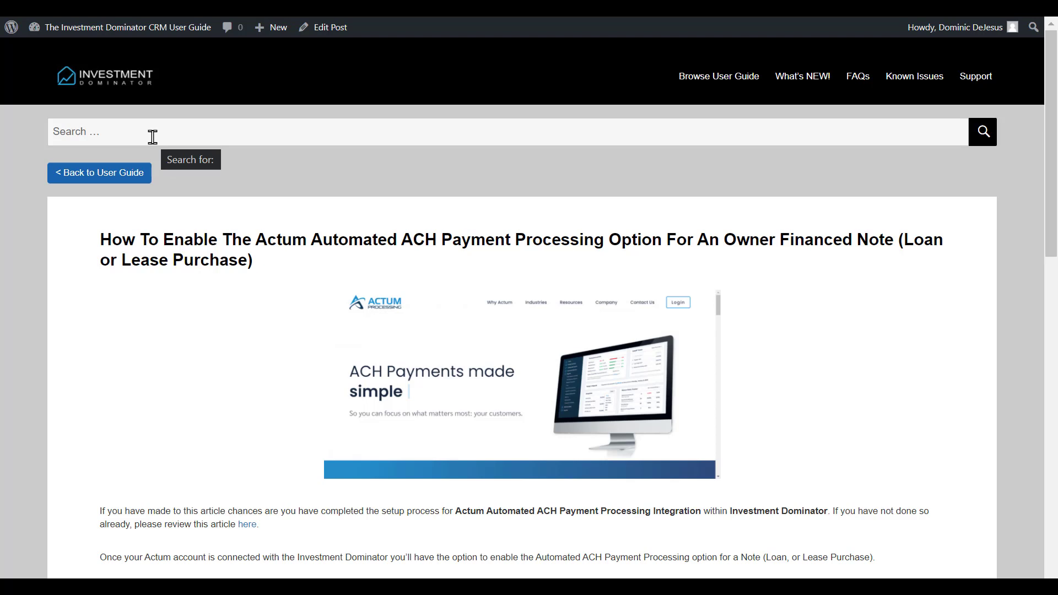
{"action": "mouse_move", "coordinate": [248, 239]}
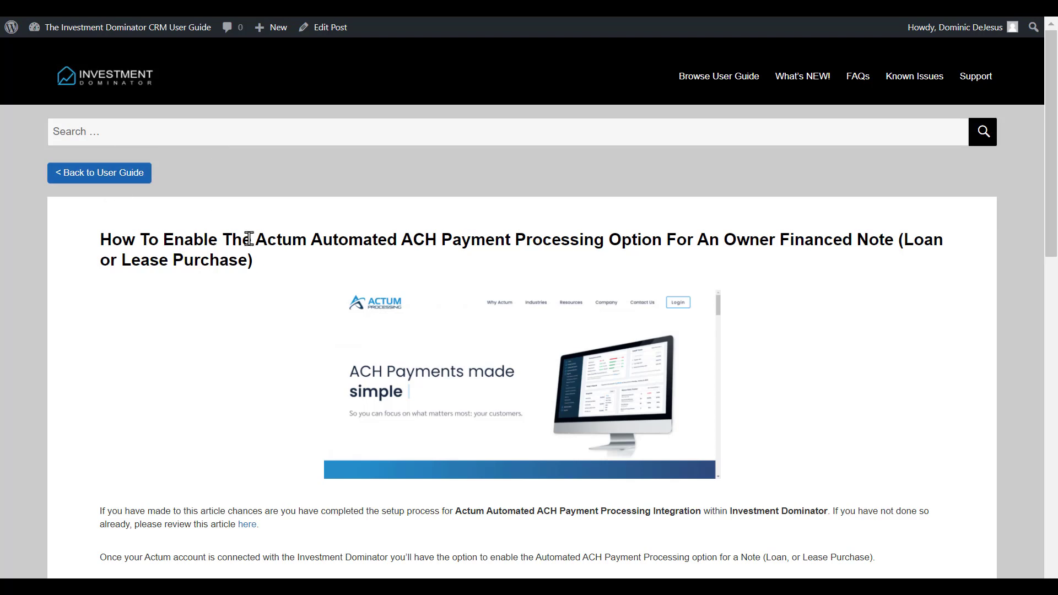
{"action": "mouse_move", "coordinate": [208, 244]}
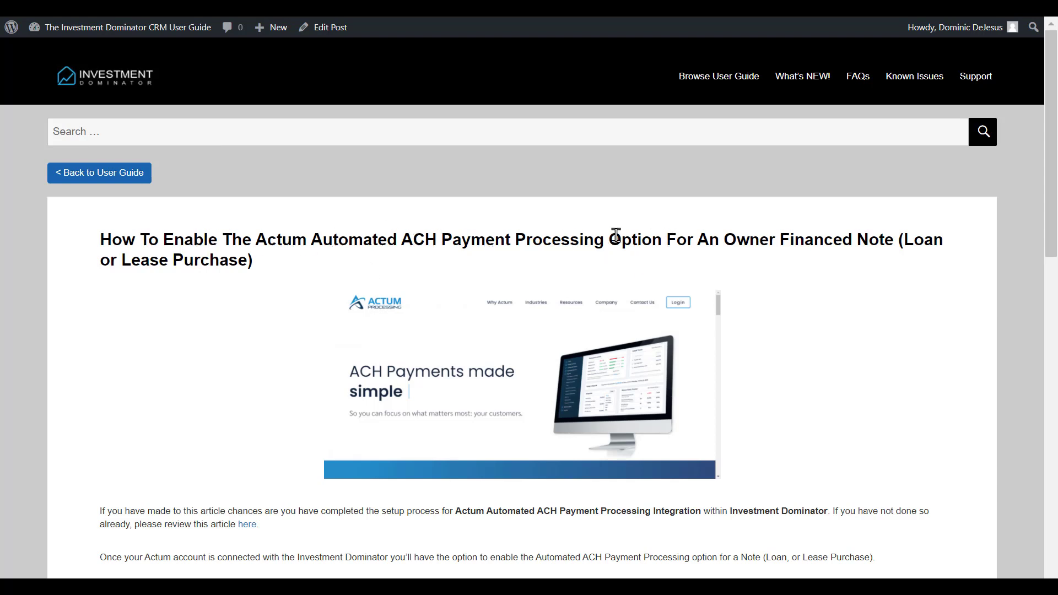
{"action": "scroll", "scroll_direction": "down", "scroll_amount": 3}
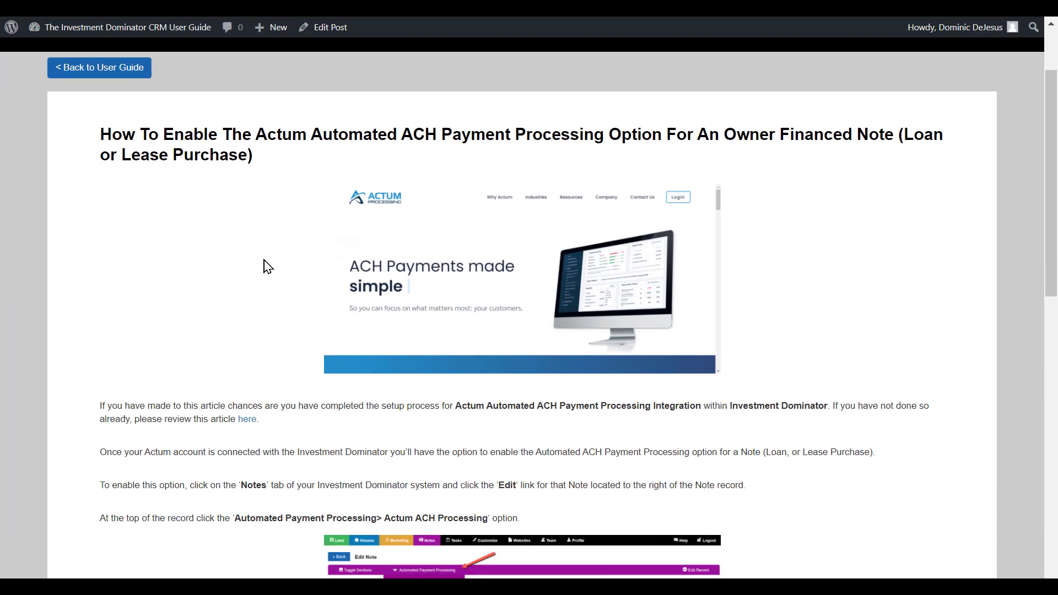
{"action": "scroll", "scroll_direction": "down", "scroll_amount": 3}
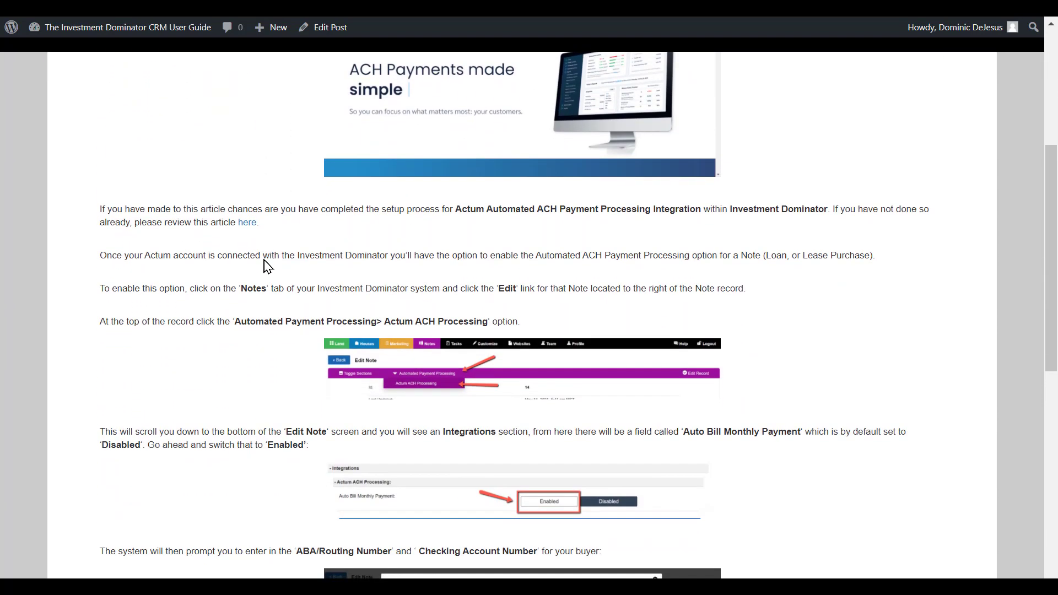
{"action": "scroll", "scroll_direction": "down", "scroll_amount": 3}
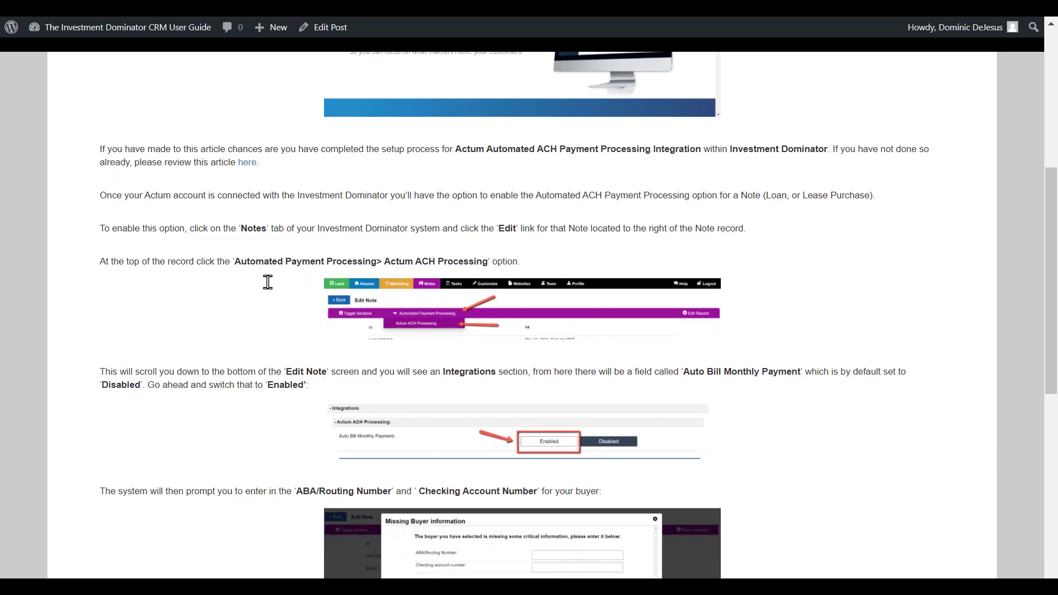
{"action": "scroll", "scroll_direction": "down", "scroll_amount": 3}
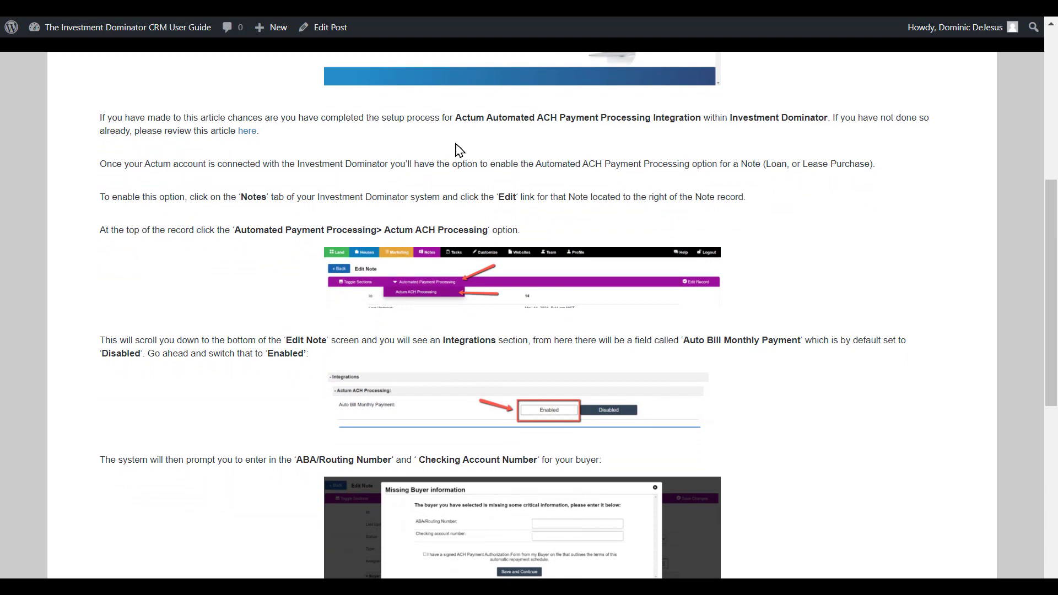
{"action": "mouse_move", "coordinate": [555, 125]}
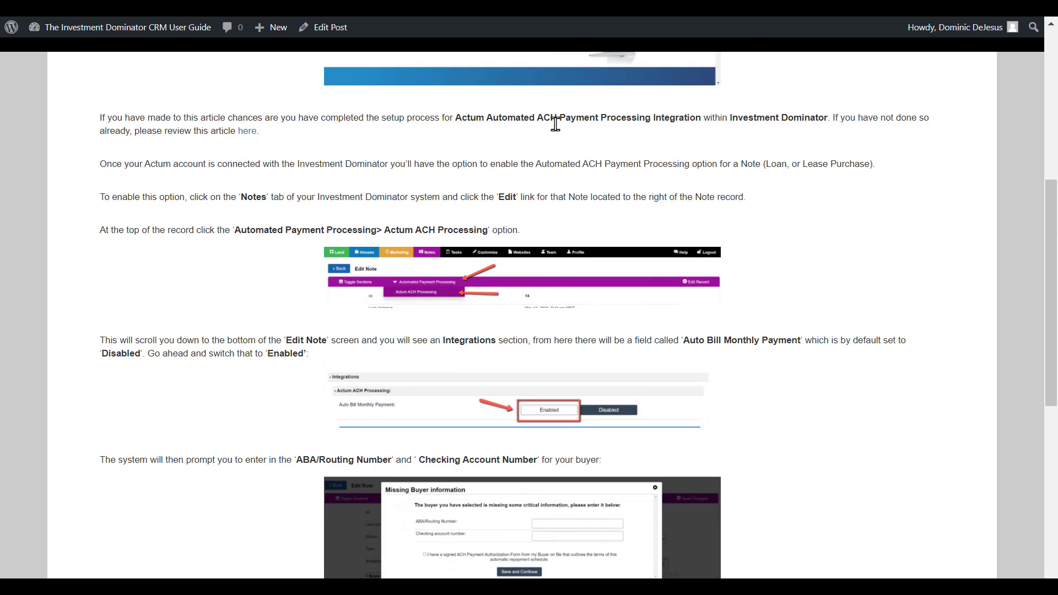
{"action": "mouse_move", "coordinate": [260, 316]}
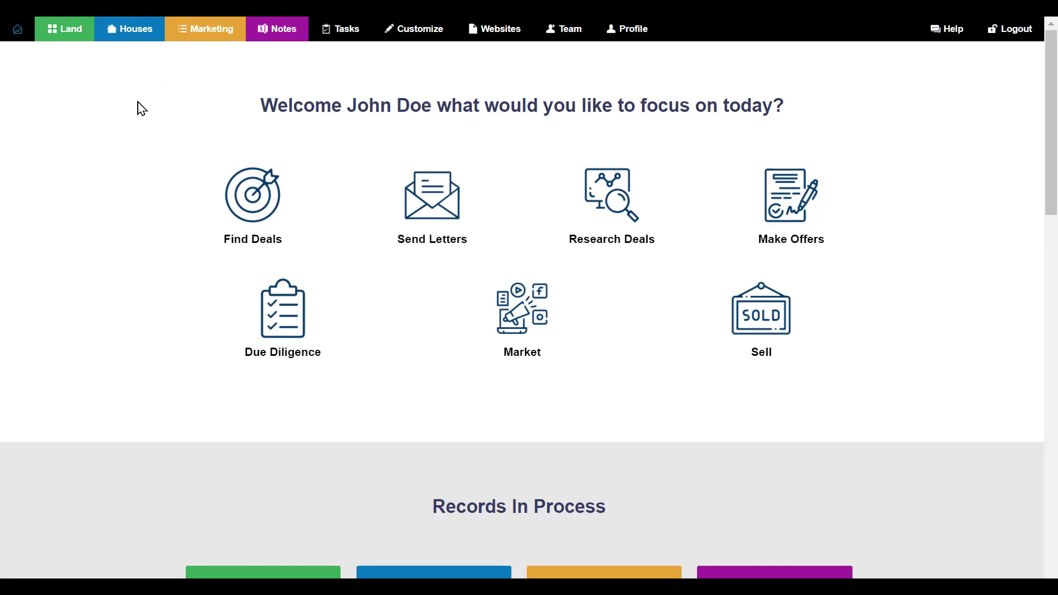
{"action": "mouse_move", "coordinate": [250, 58]}
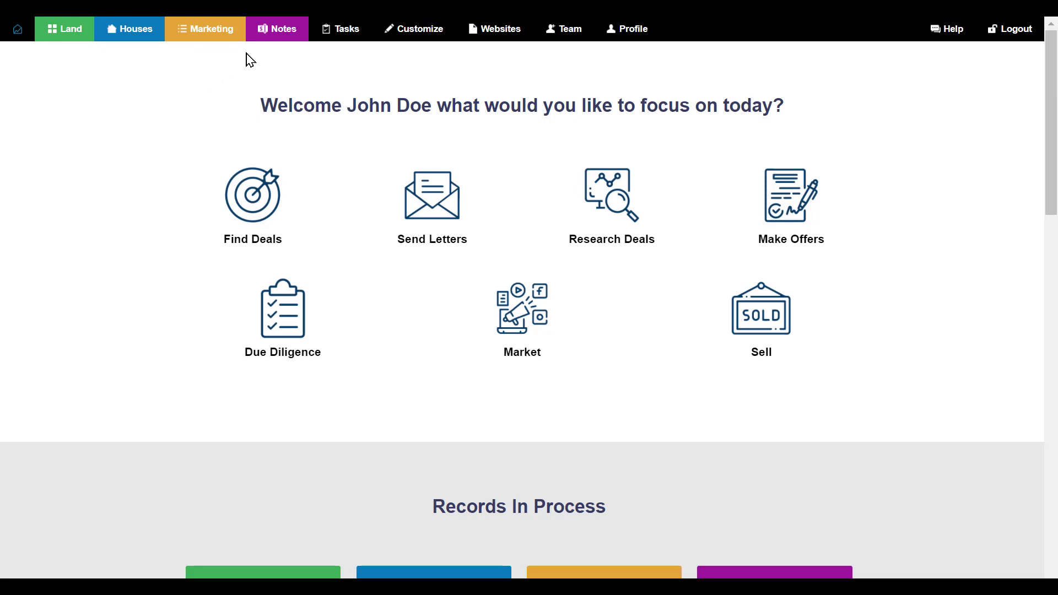
{"action": "left_click", "coordinate": [283, 29]}
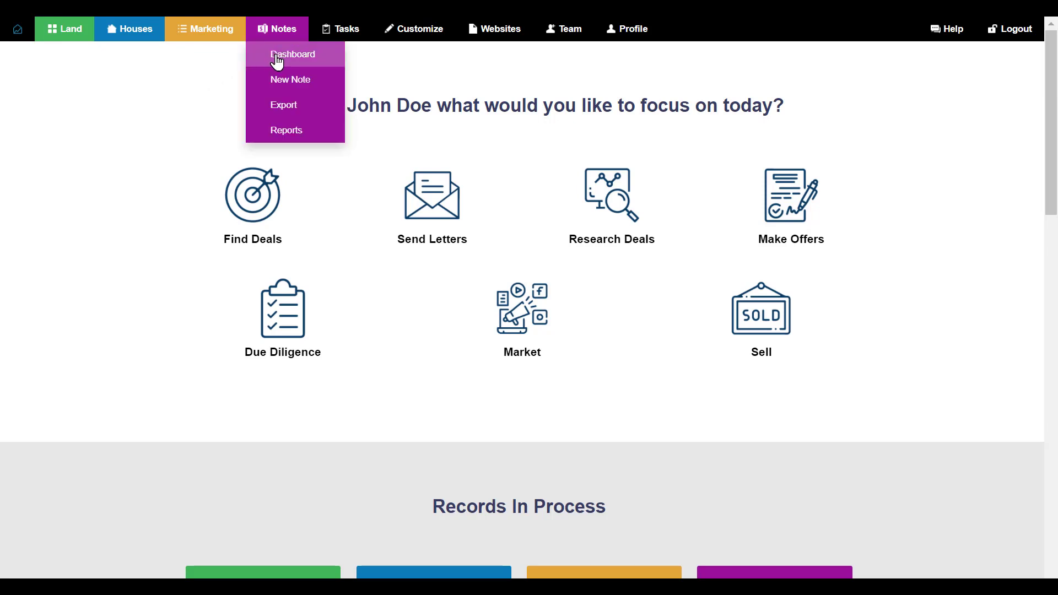
{"action": "left_click", "coordinate": [292, 55]}
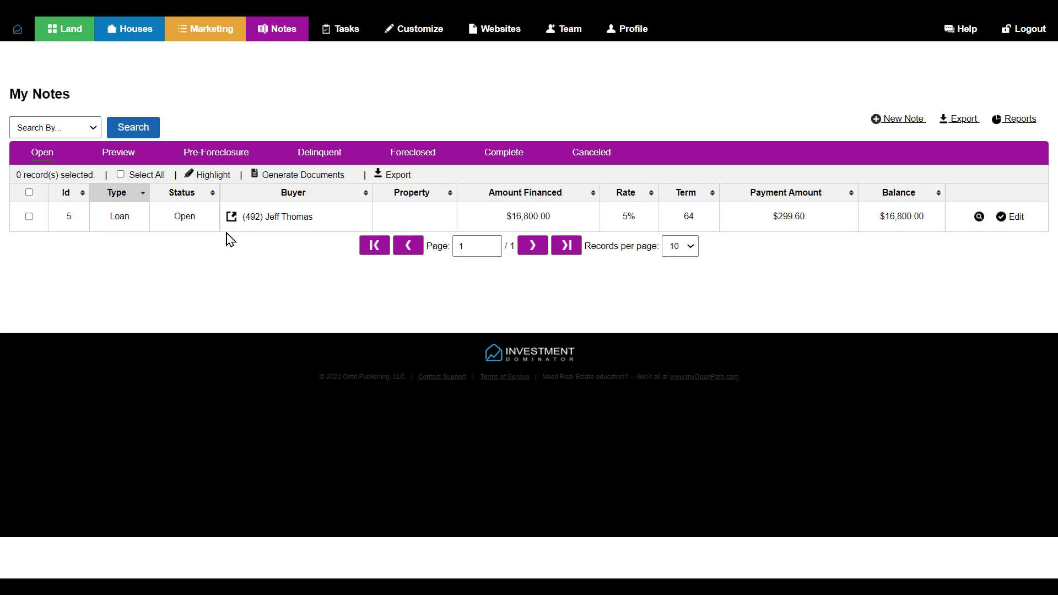
{"action": "mouse_move", "coordinate": [251, 225]}
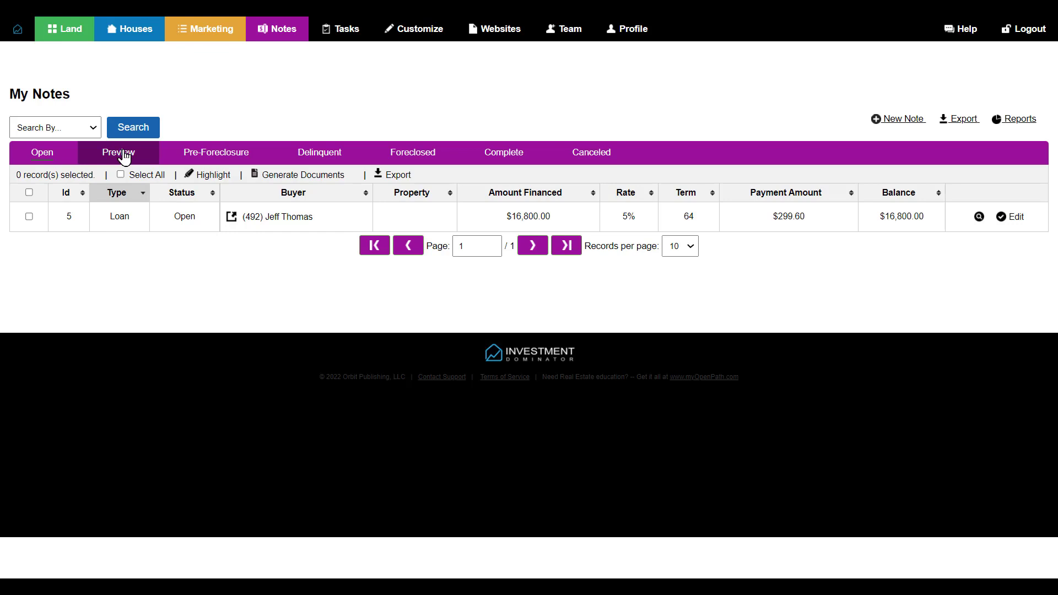
{"action": "left_click", "coordinate": [118, 152]}
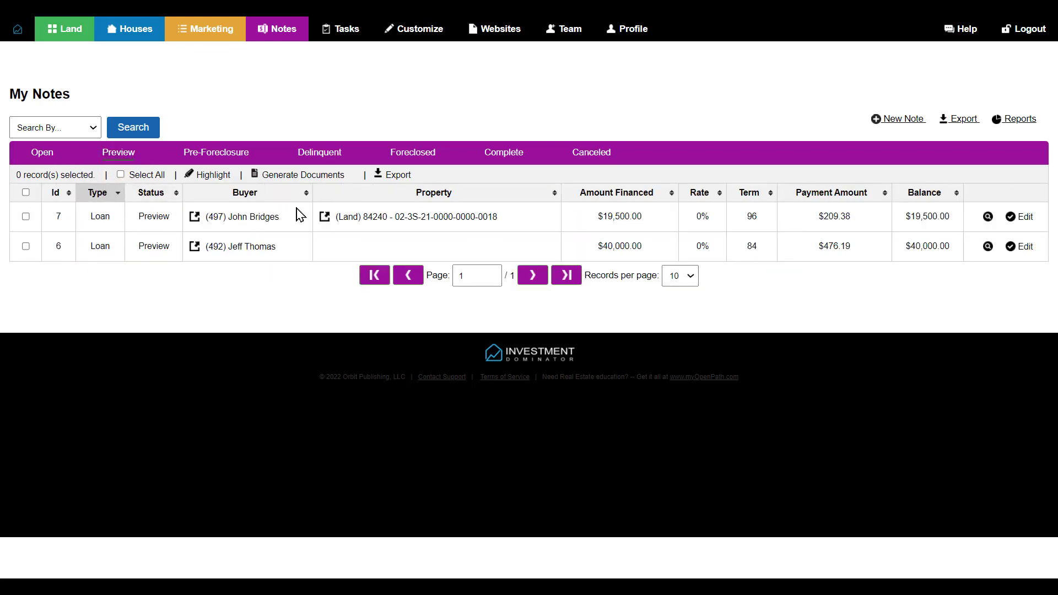
{"action": "mouse_move", "coordinate": [791, 220]}
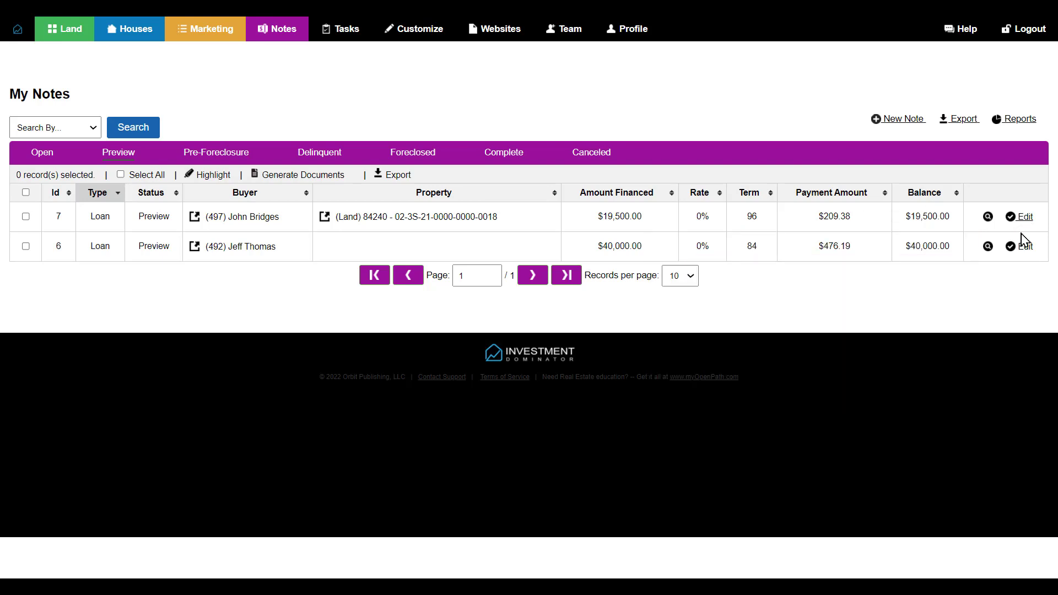
{"action": "left_click", "coordinate": [1024, 218]}
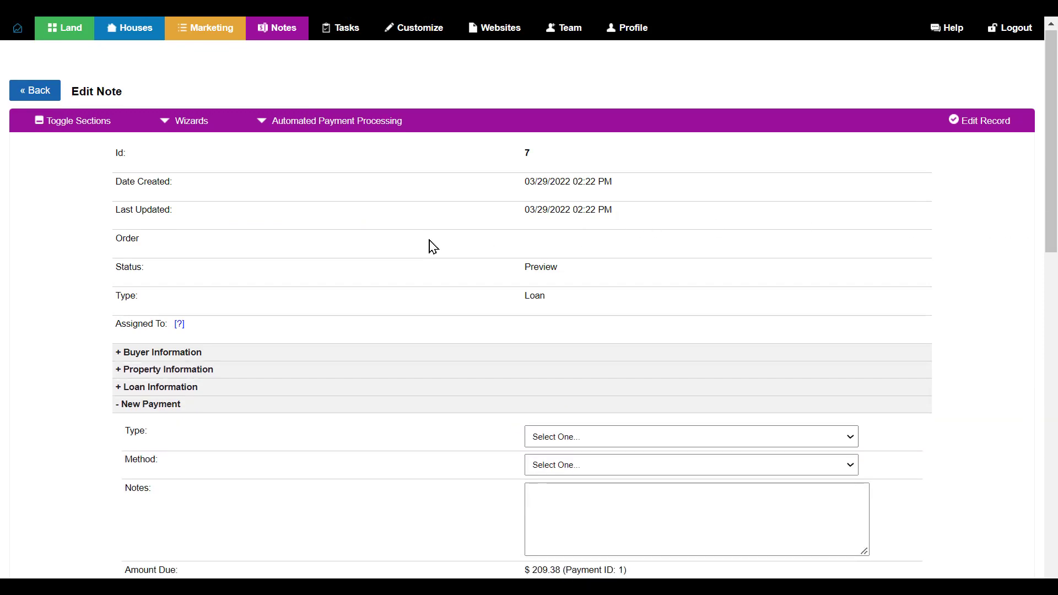
Step: Jump to the Actum ACH Processing settings under Automated Payment Processing
{"action": "scroll", "scroll_direction": "down", "scroll_amount": 3}
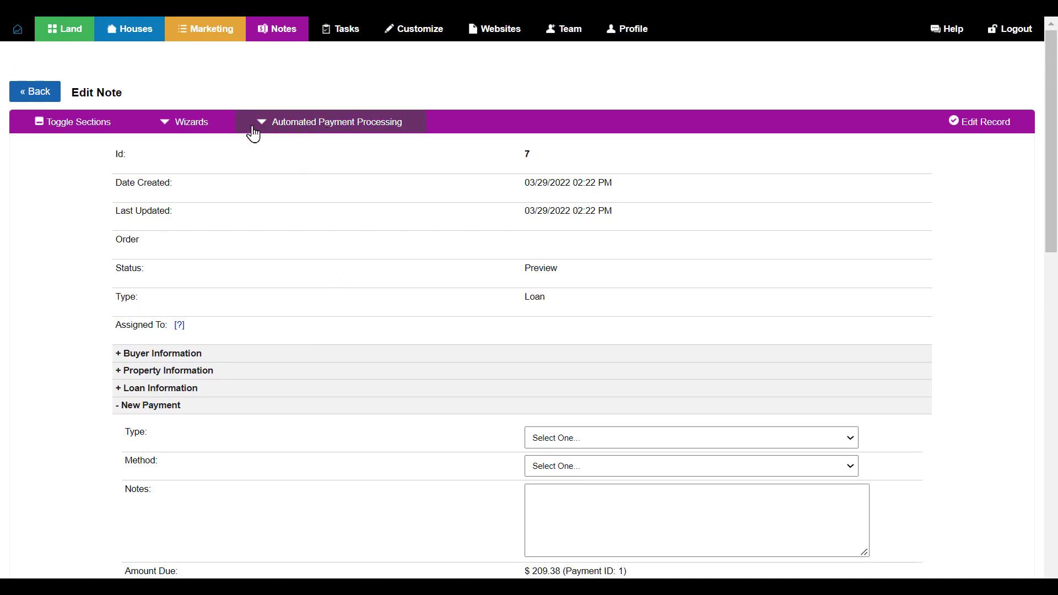
{"action": "mouse_move", "coordinate": [269, 130]}
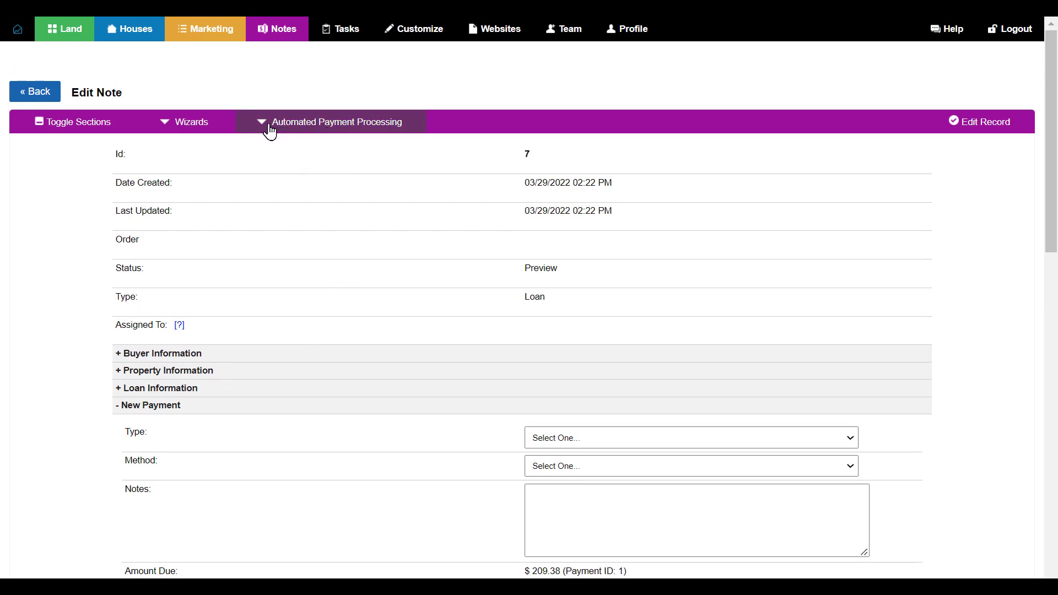
{"action": "left_click", "coordinate": [335, 123]}
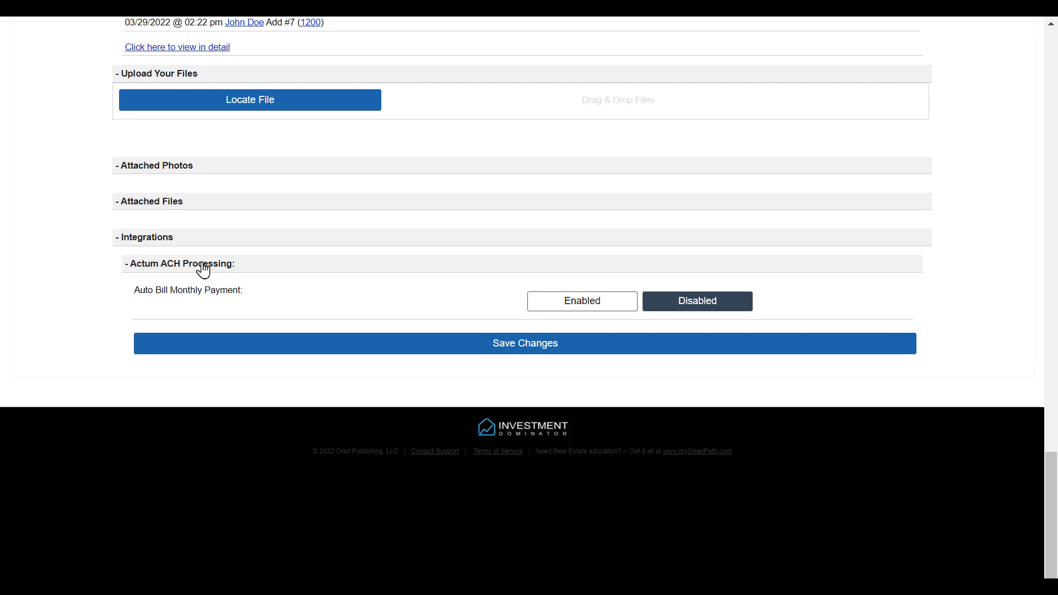
{"action": "mouse_move", "coordinate": [134, 299]}
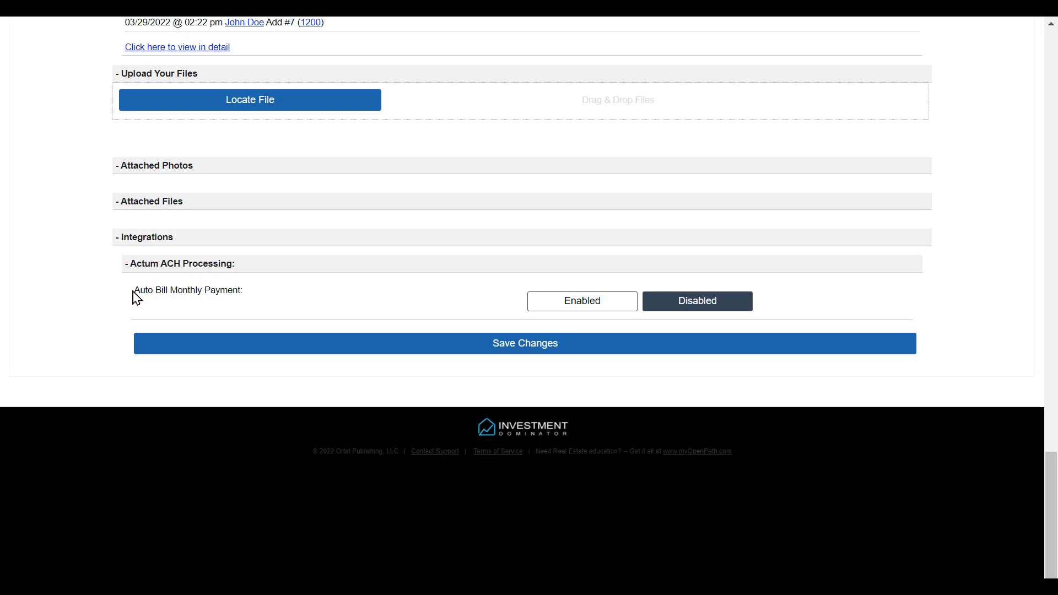
{"action": "mouse_move", "coordinate": [245, 296]}
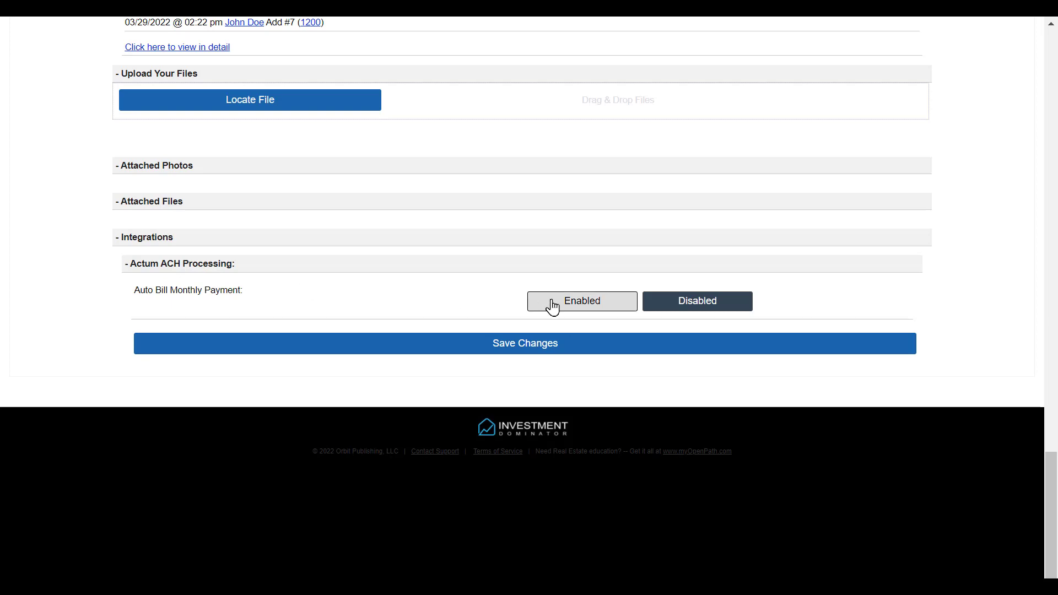
Step: Set Auto Bill Monthly Payment through Actum ACH to Enabled
{"action": "left_click", "coordinate": [581, 300]}
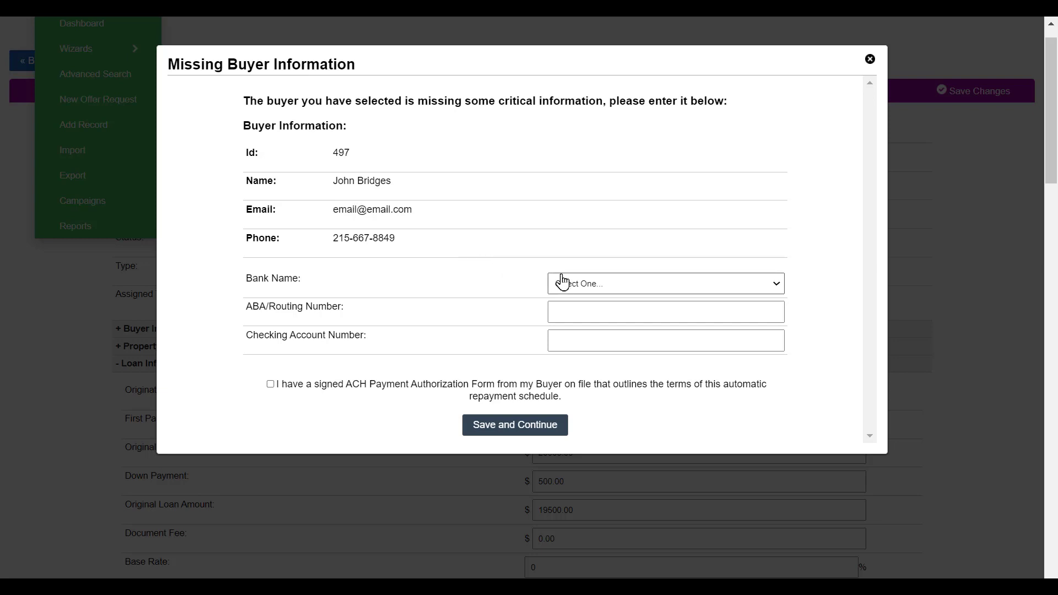
{"action": "mouse_move", "coordinate": [556, 296]}
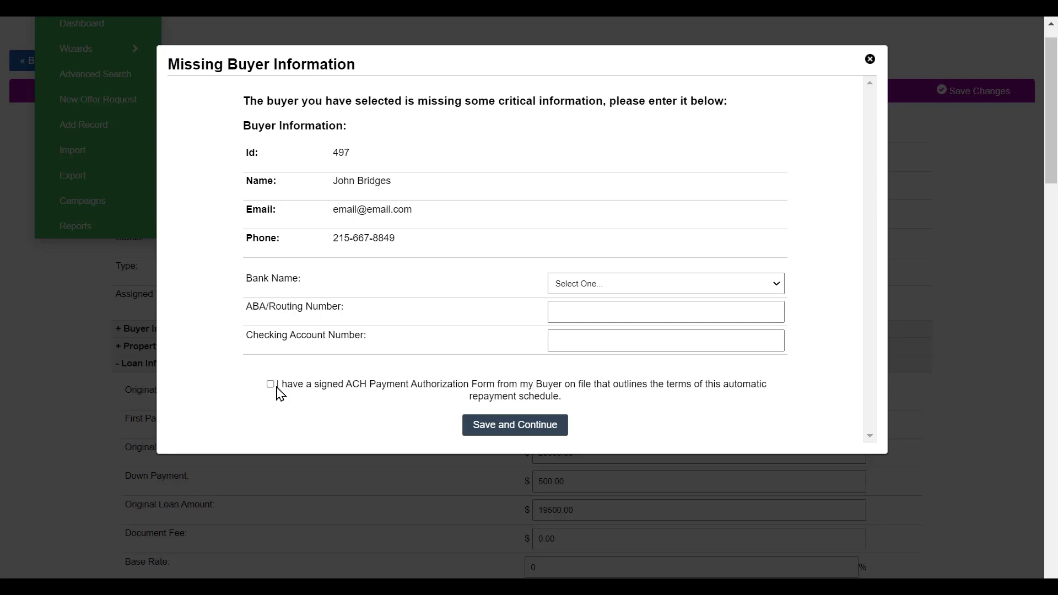
{"action": "left_click", "coordinate": [271, 383]}
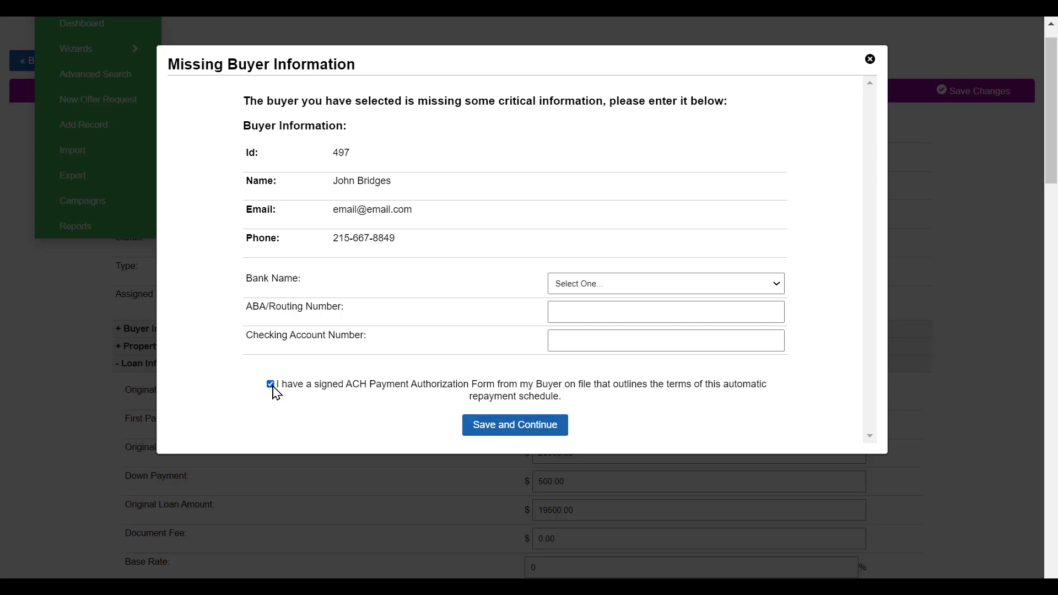